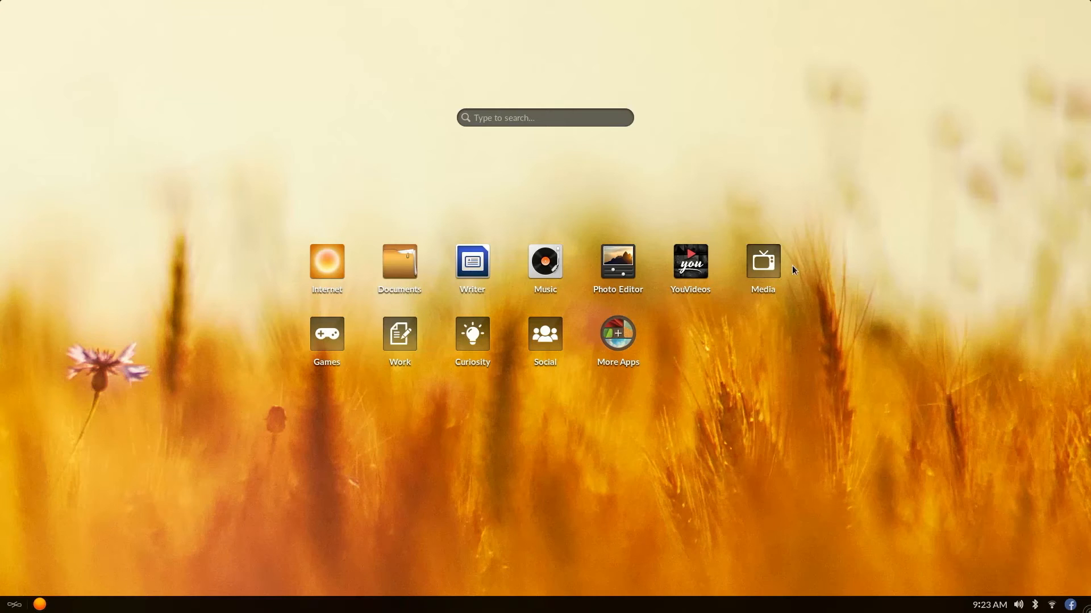
pyautogui.moveTo(617, 264)
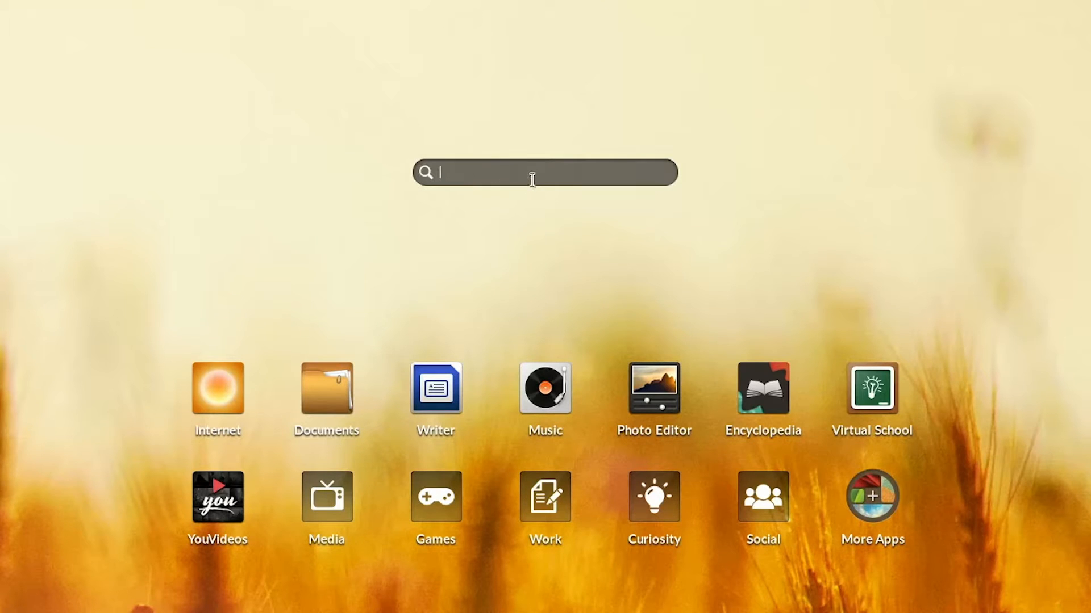
# Enter a search term in the Encyclopedia's search field.
pyautogui.write('chil')
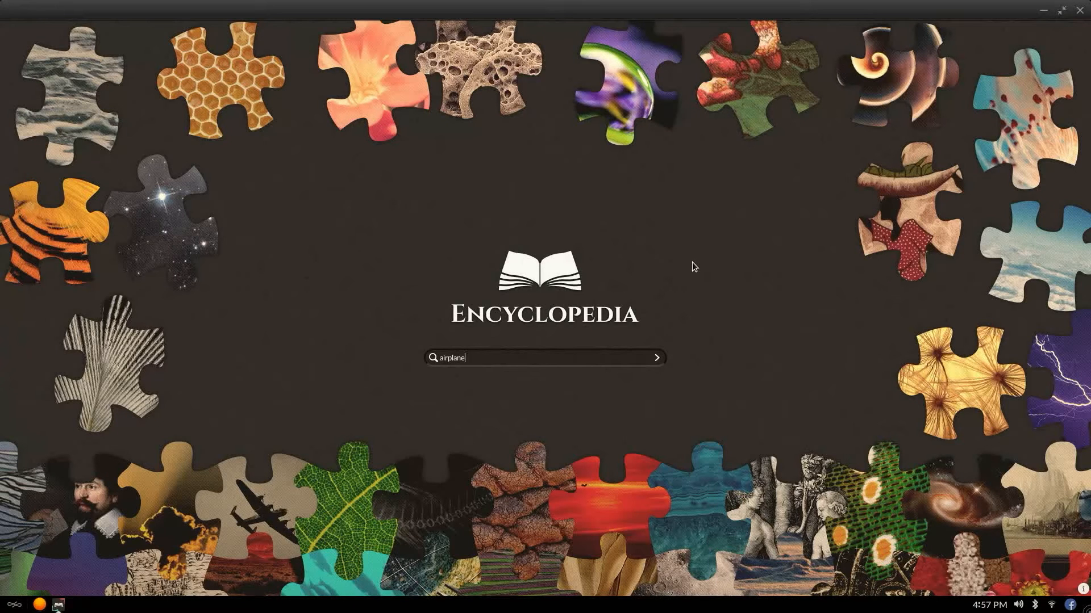
# Run the airplane search and return to the home screen's app grid.
pyautogui.click(655, 358)
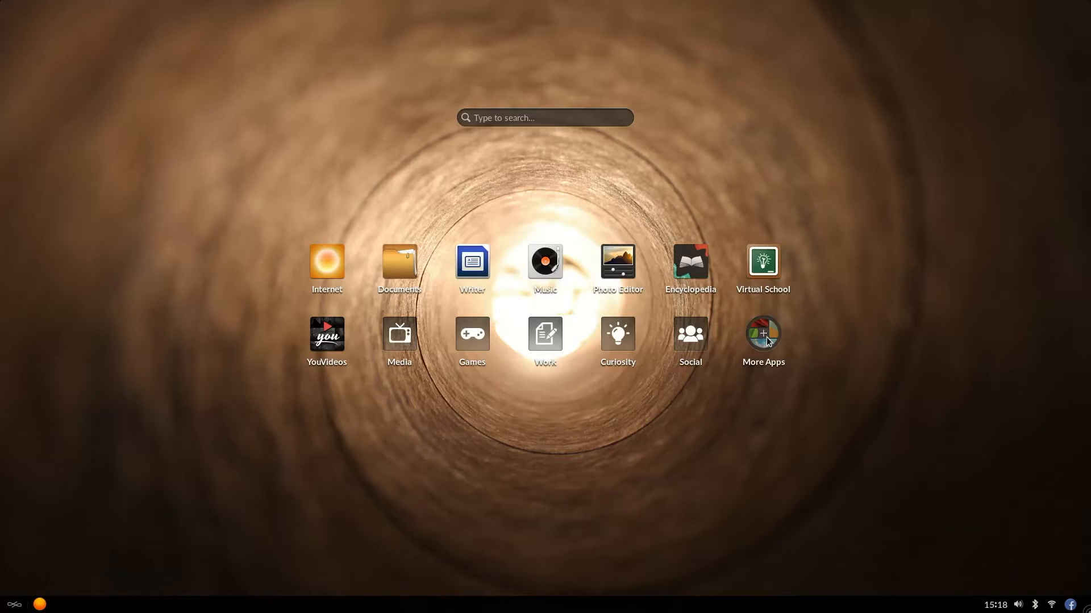
# Install the Biology app from the App Center's Education category and return home.
pyautogui.click(762, 338)
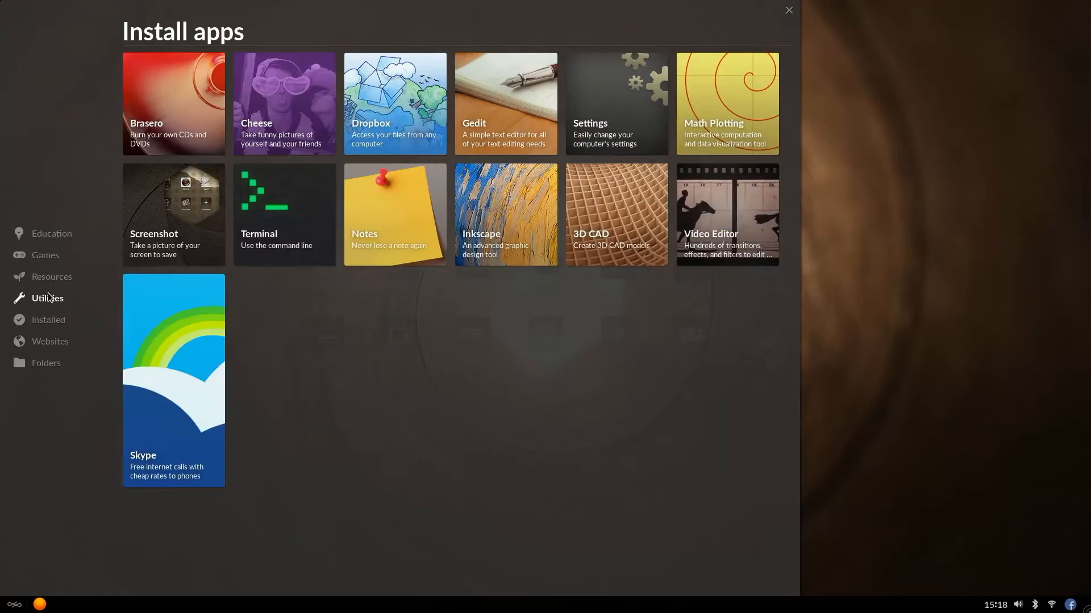
pyautogui.click(52, 233)
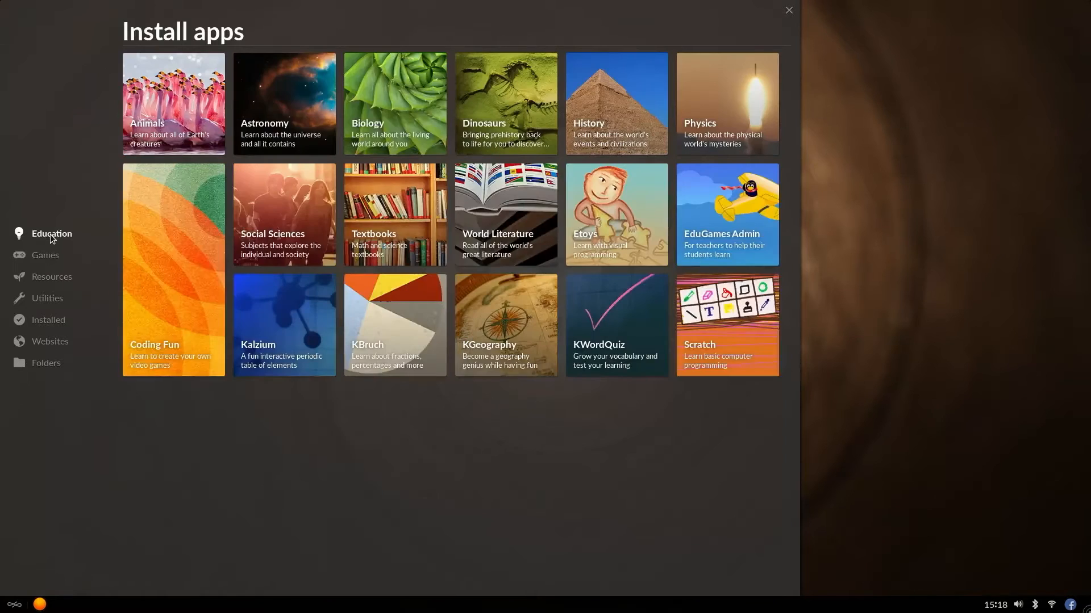
pyautogui.click(395, 103)
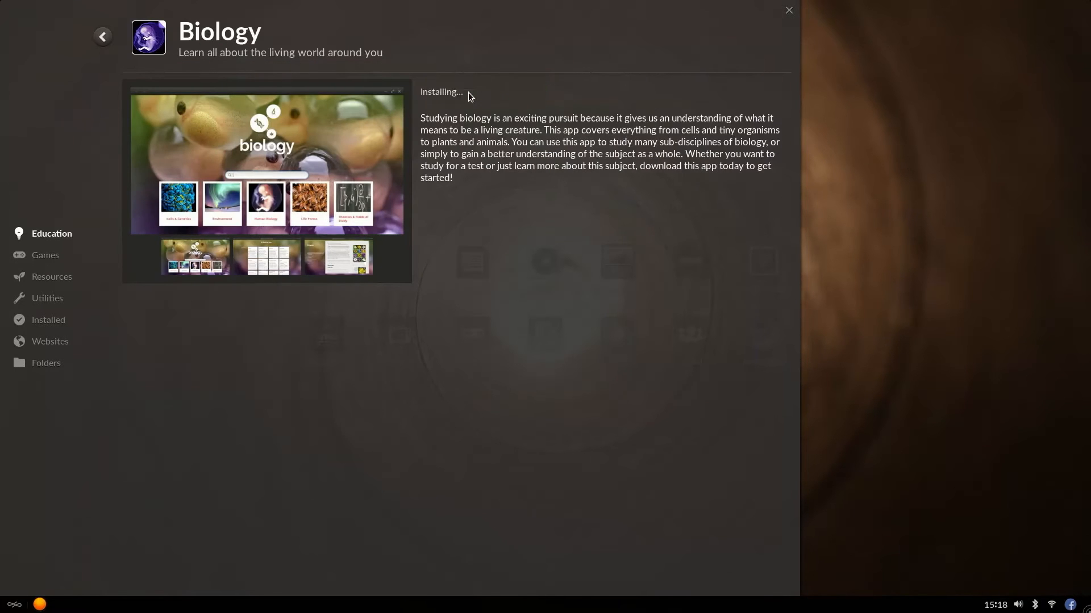
pyautogui.click(787, 10)
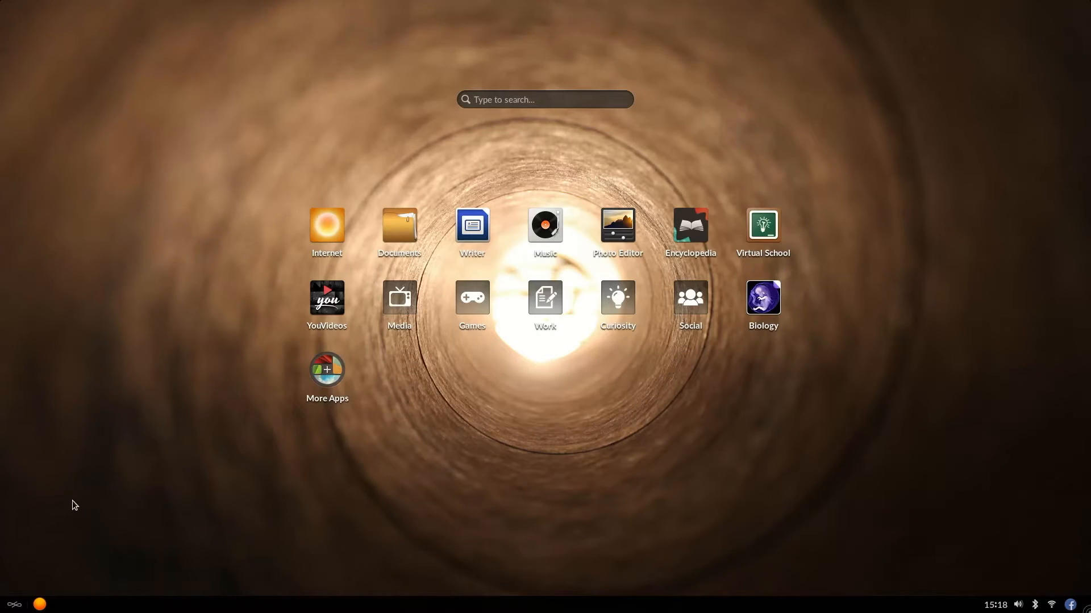
pyautogui.click(545, 304)
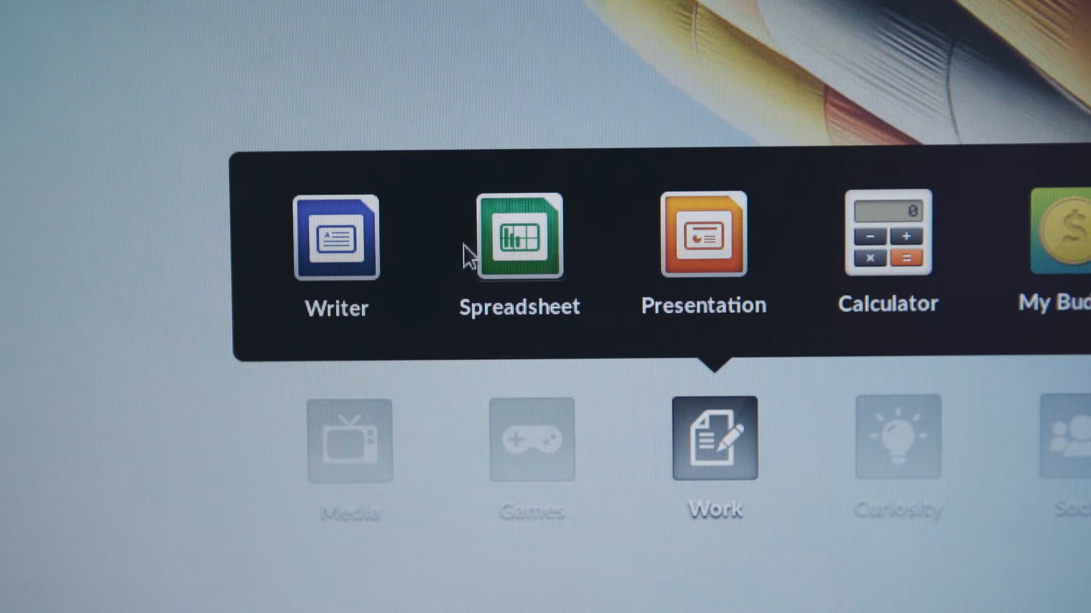
# Launch Spreadsheet from the Work folder, then move on to the Virtual School lesson.
pyautogui.click(335, 238)
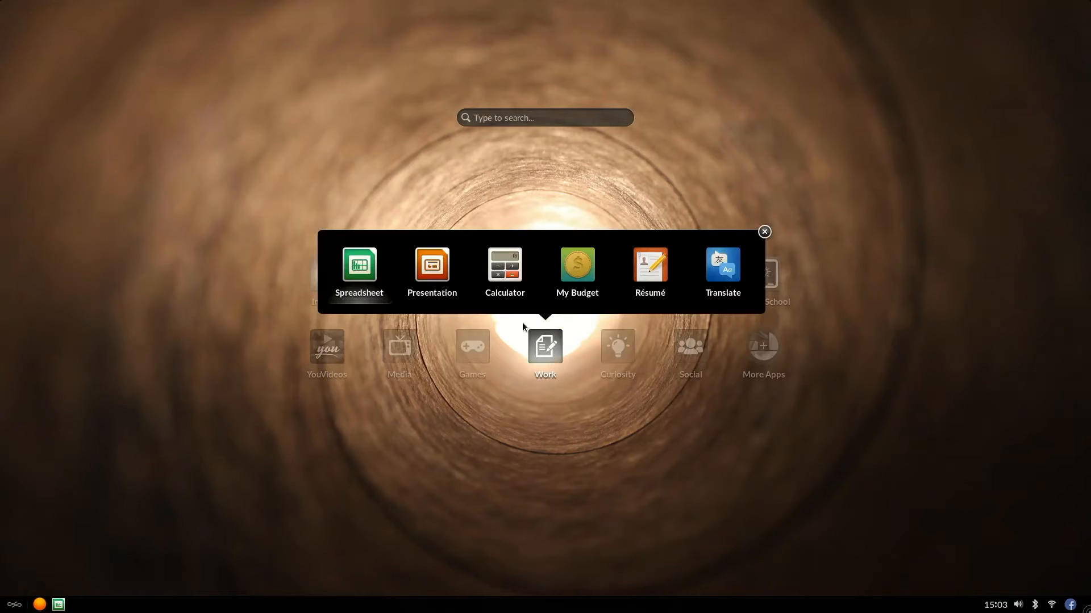
pyautogui.click(431, 272)
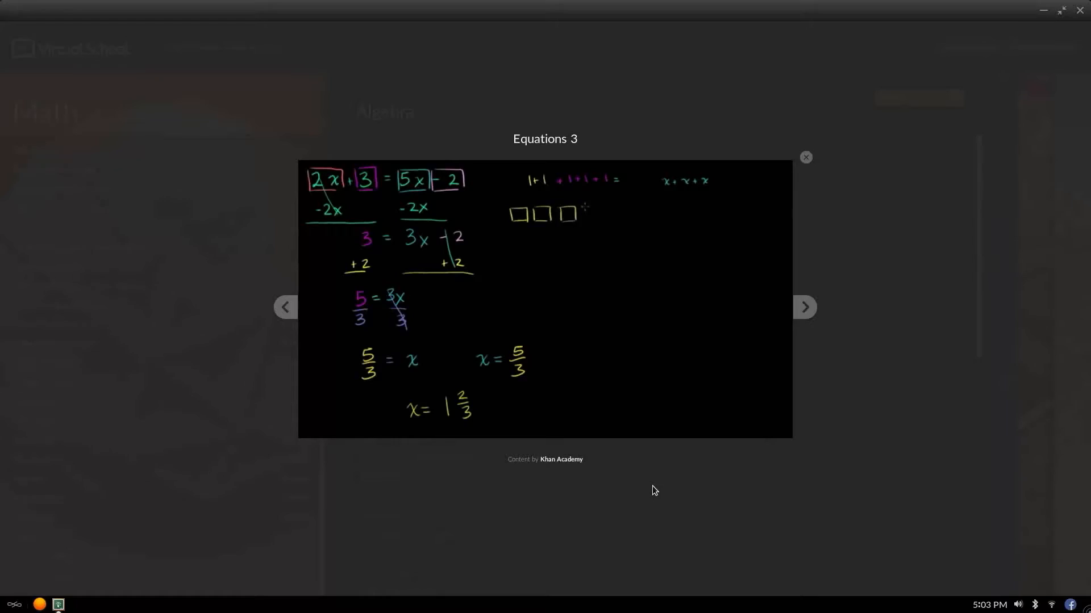
# Close the Equations 3 lesson and return to the Virtual School video catalogue.
pyautogui.click(806, 156)
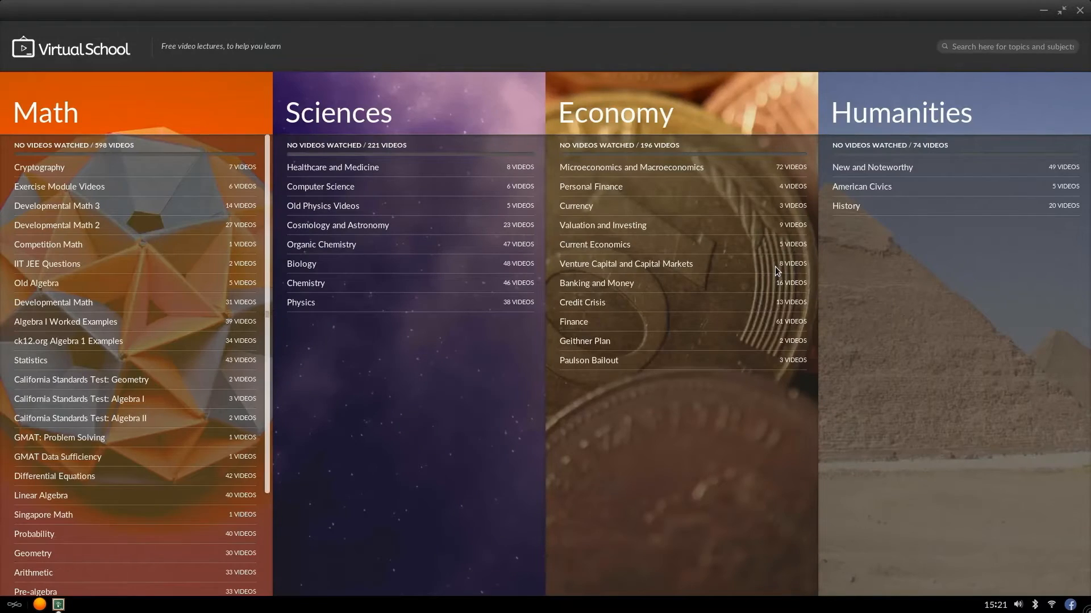
pyautogui.click(300, 264)
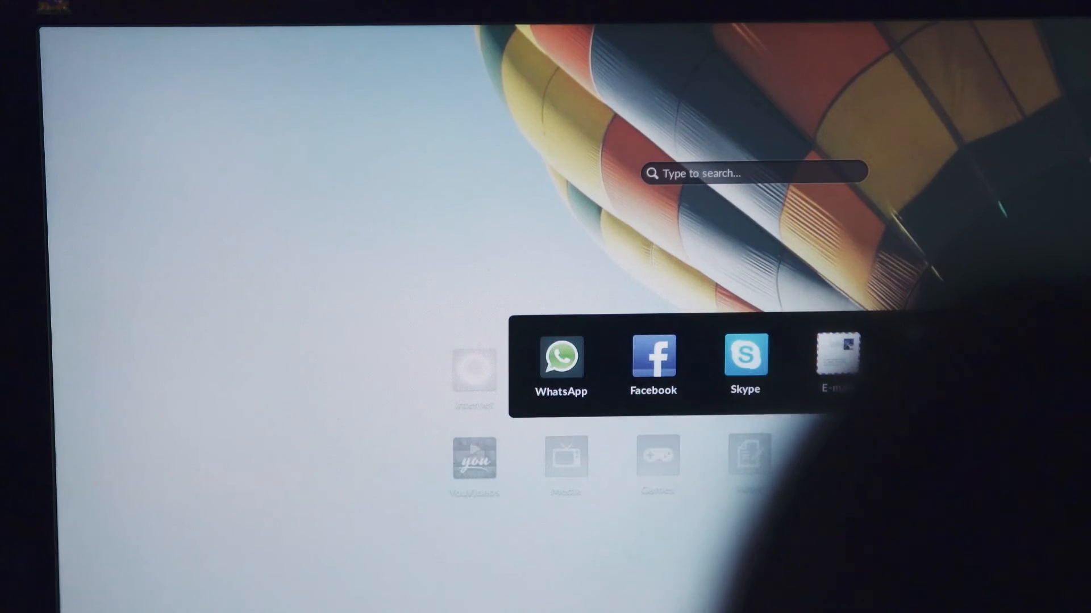
# Launch Facebook from the Social folder to browse the news feed.
pyautogui.click(652, 365)
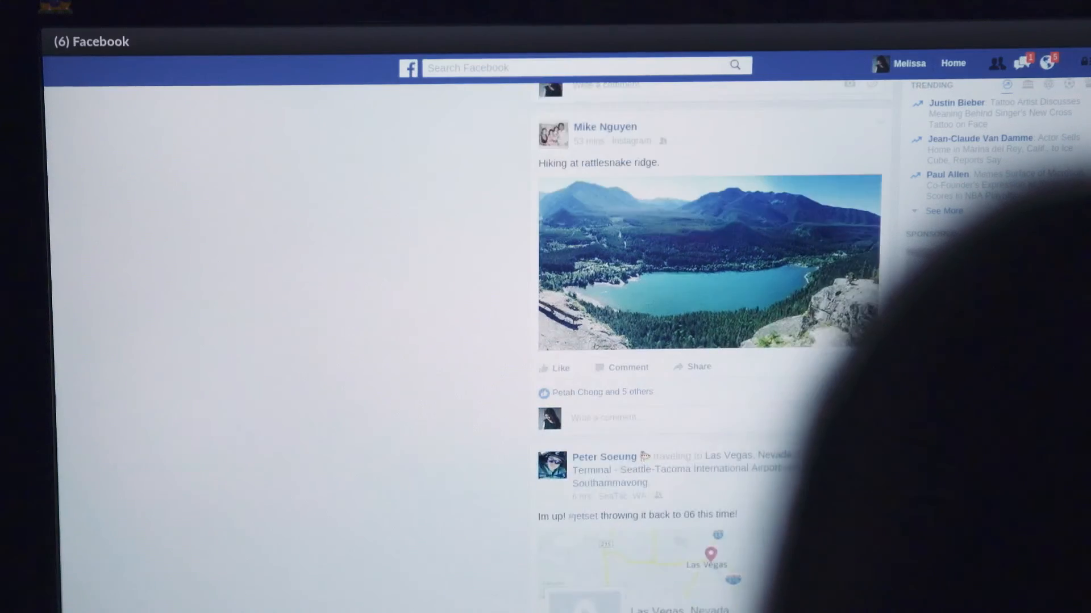